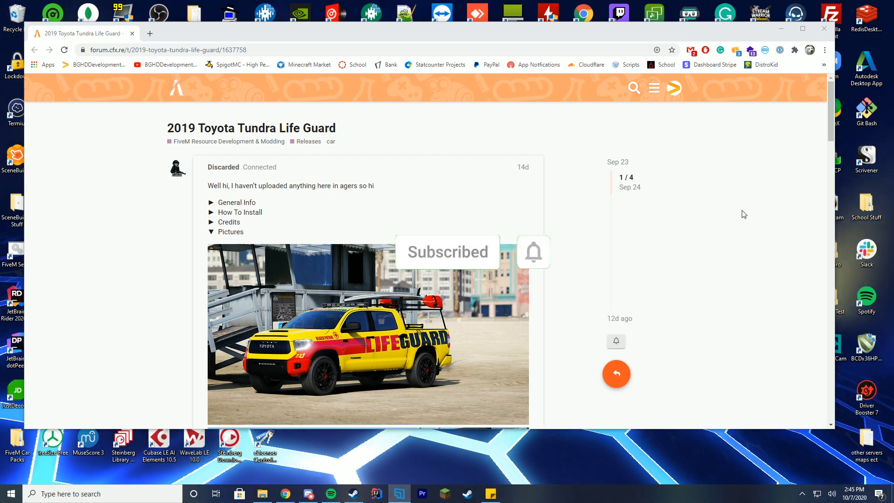
Download the LGuardTundra.7z attachment (34.9 MB) from the Tundra Life Guard release post
left_click(531, 252)
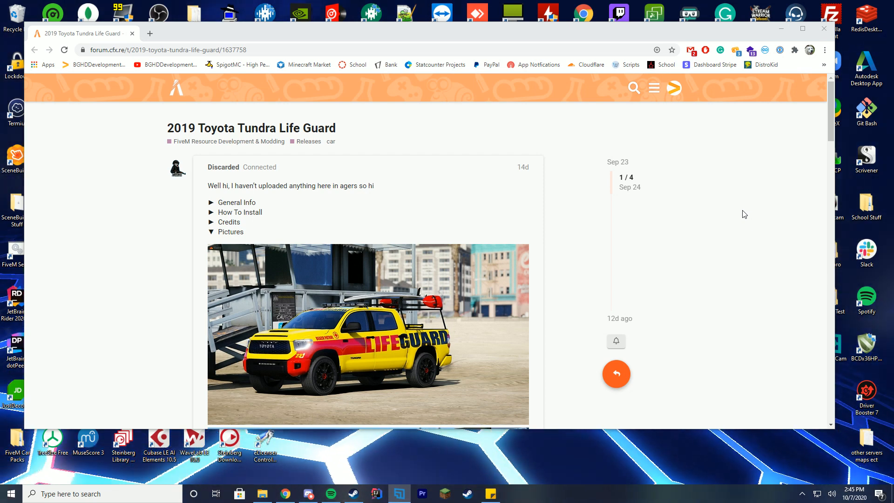
mouse_move(721, 196)
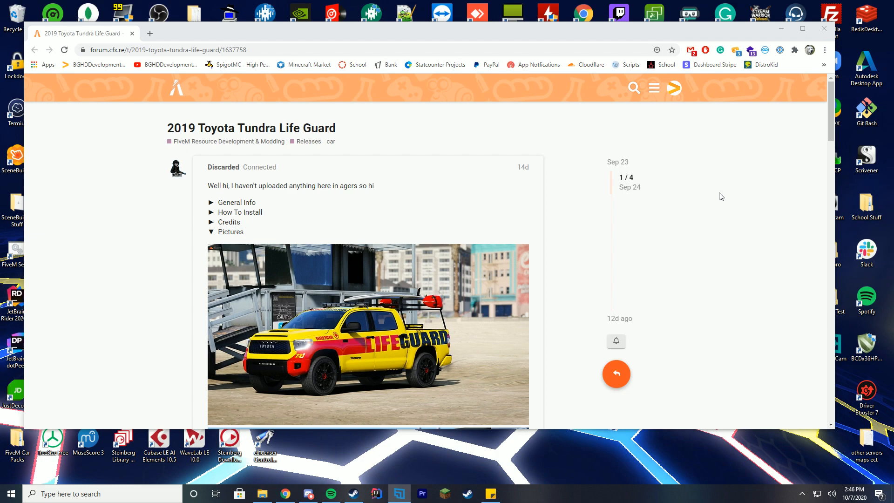
scroll("down", 3)
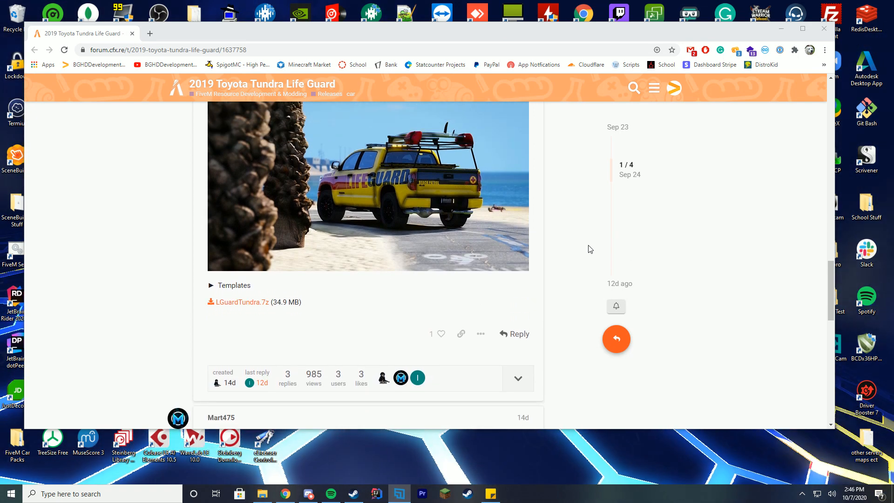
mouse_move(239, 302)
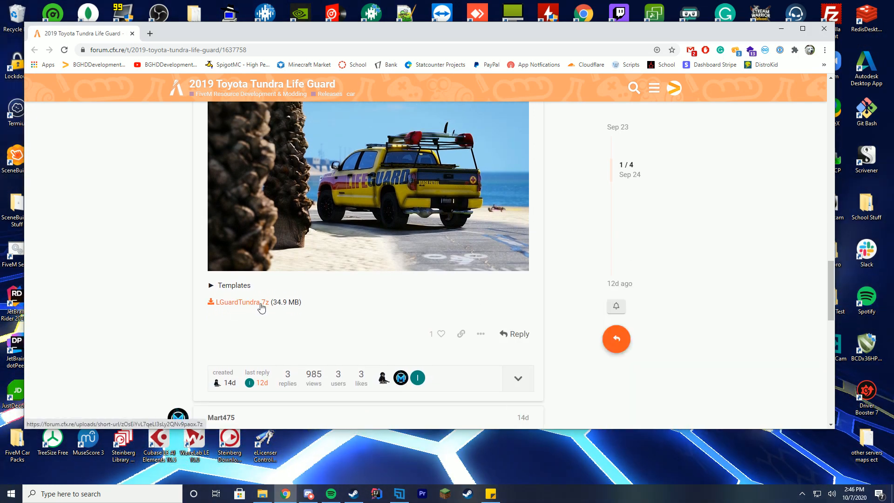
left_click(241, 302)
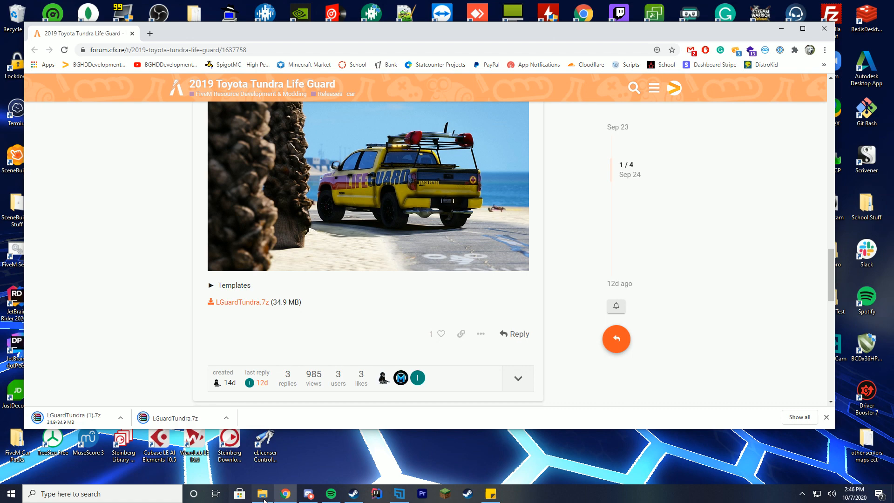
Open LGuardTundra.7z to its FiveM folder and create a new truck folder in resources
left_click(262, 493)
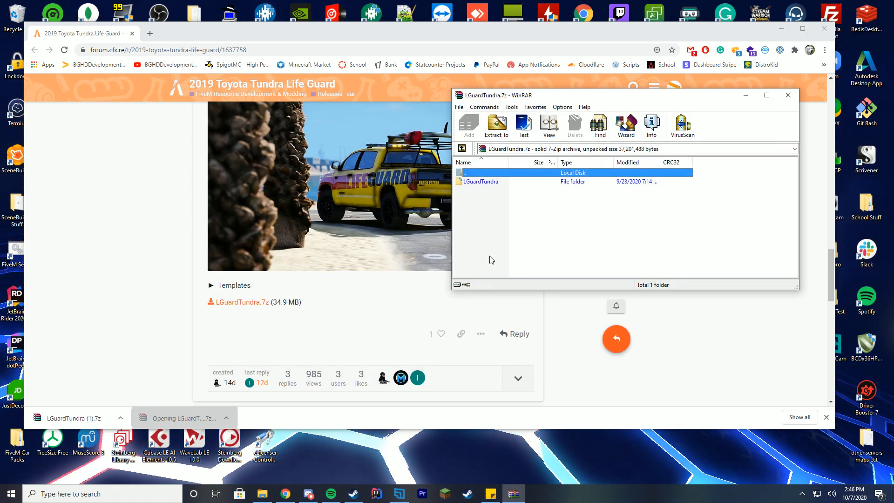
double_click(481, 181)
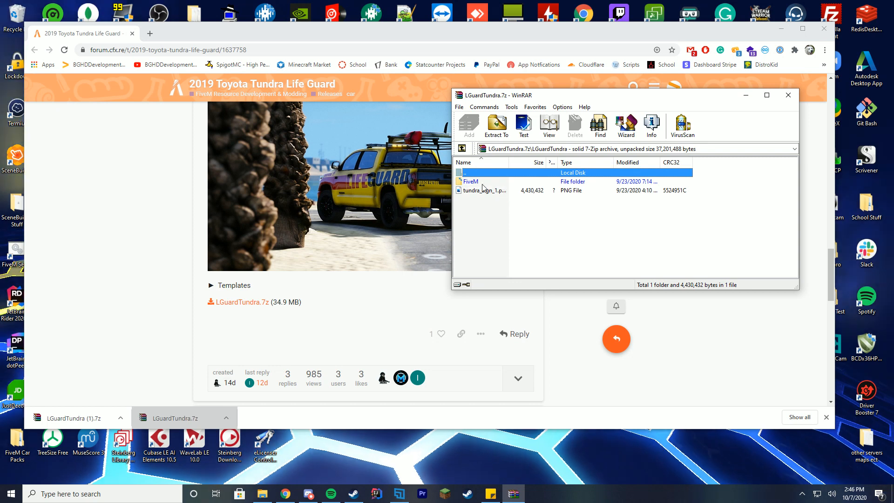
double_click(470, 181)
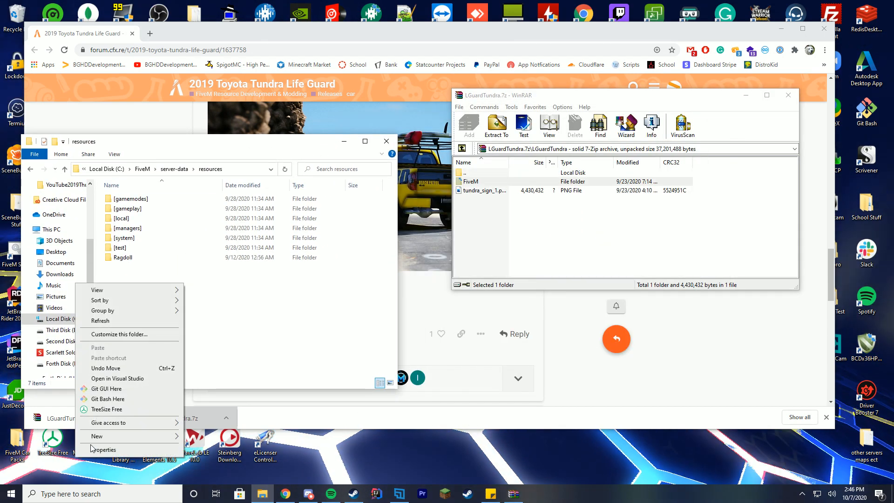
left_click(97, 436)
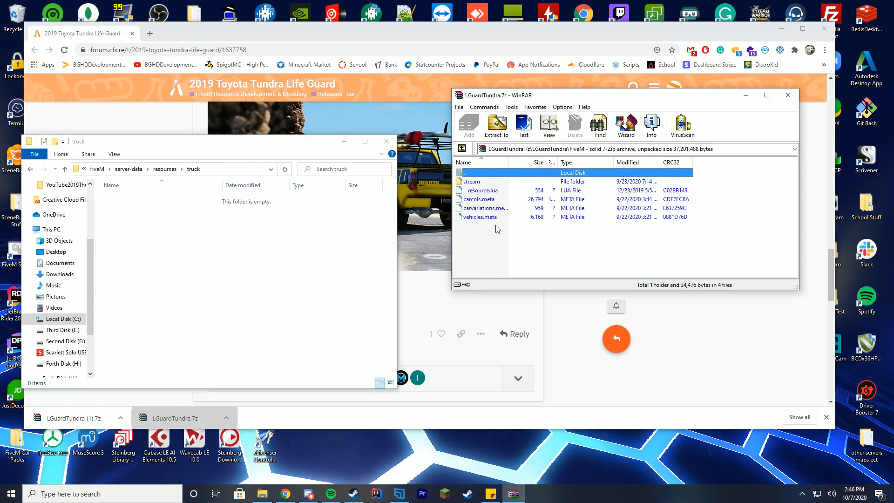
left_click(496, 125)
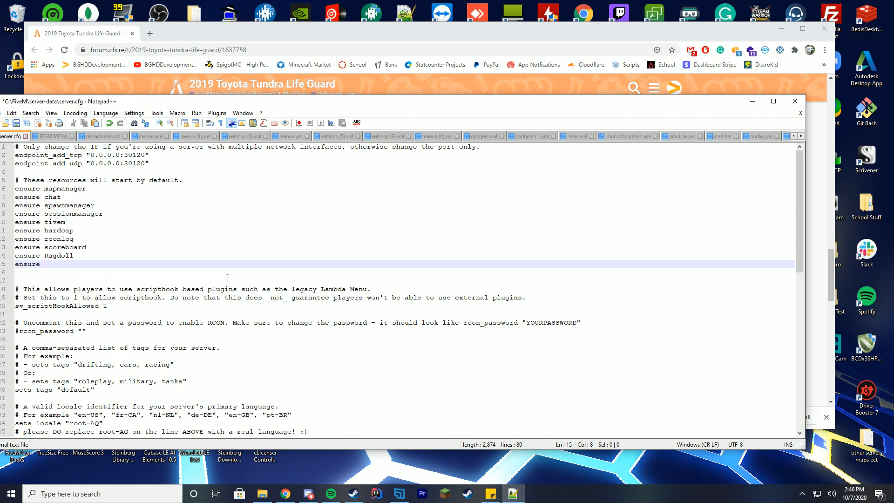
Add an 'ensure truck' line below 'ensure Ragdoll' in server.cfg
type("tuck")
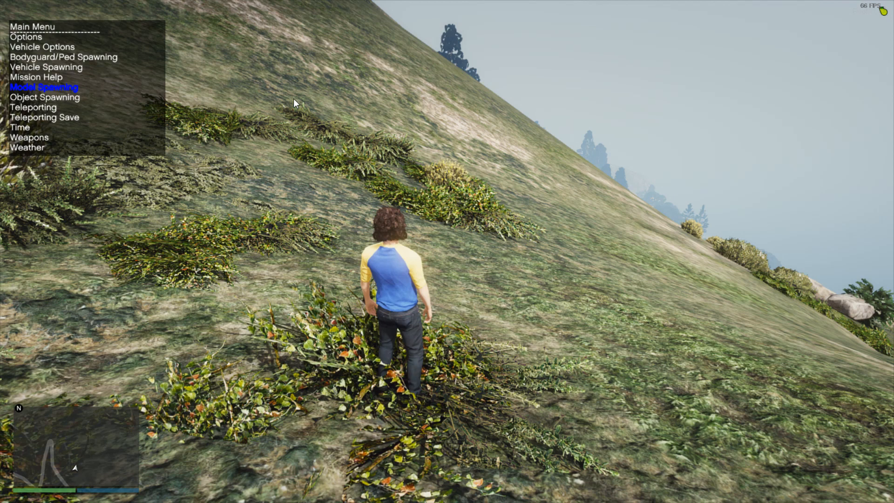
Try spawning model ITUNDRA through the trainer's Spawn Vehicle By Model Name option
key("up")
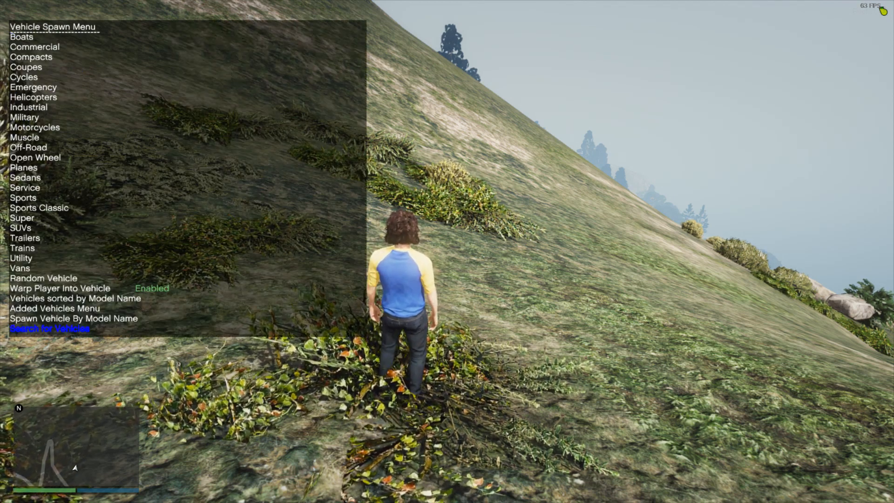
left_click(73, 318)
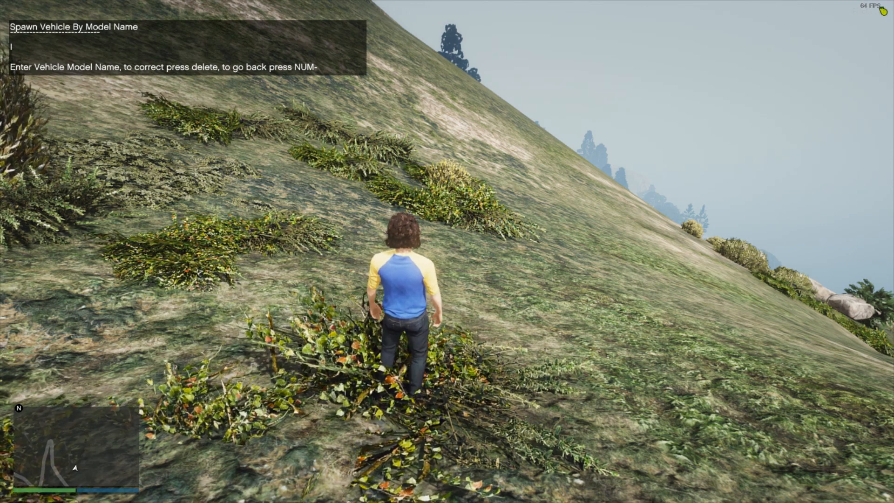
type("ITUN")
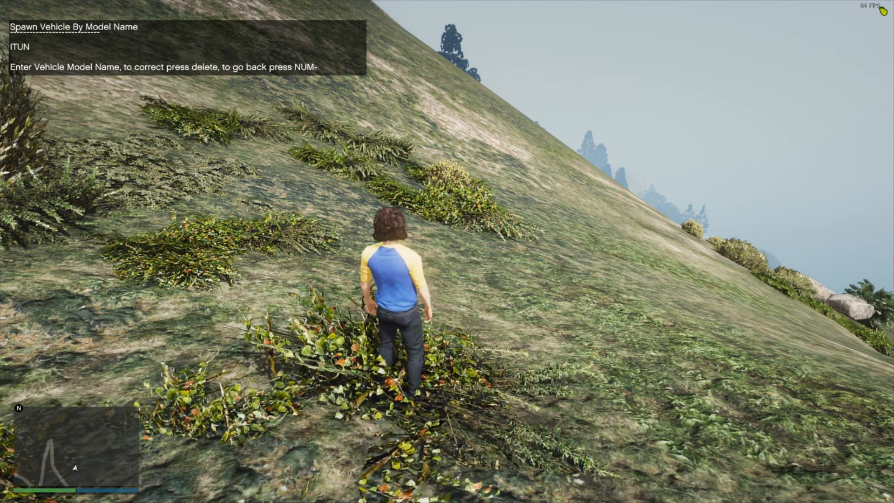
type("DRA")
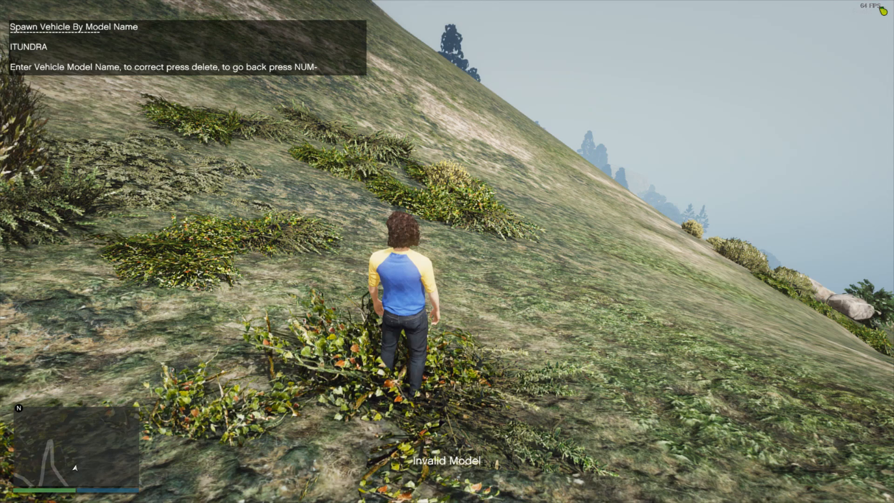
key("enter")
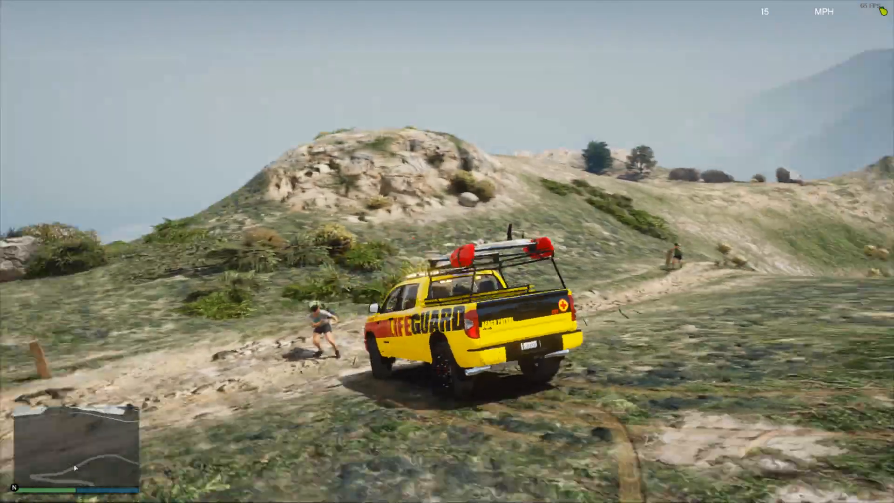
Switch the camera view while driving the Lifeguard Tundra down the hillside trail
key("w")
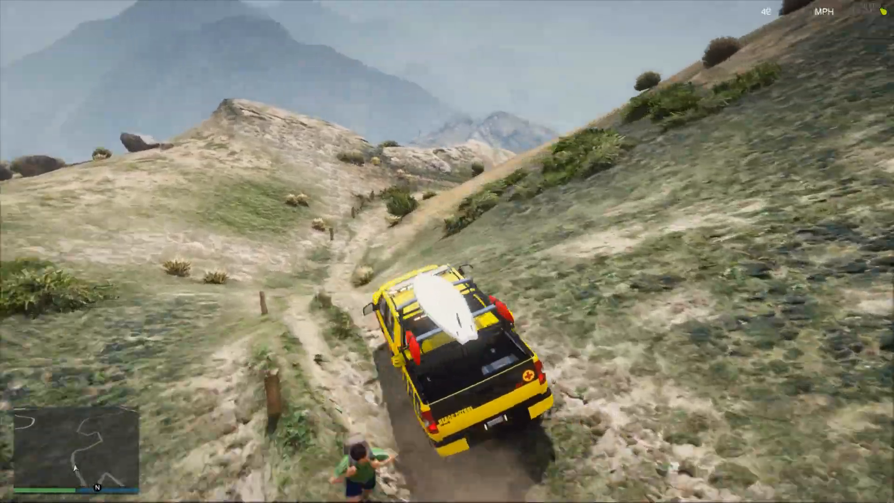